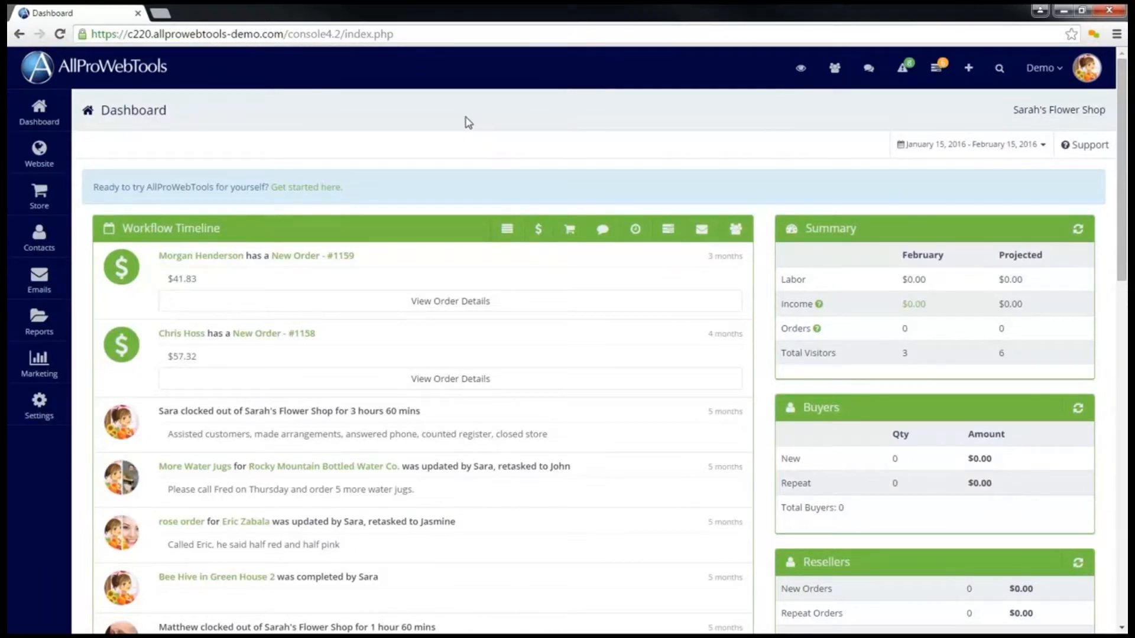
Add the Email Marketing add-on to the account, then view the existing emails list
click(38, 404)
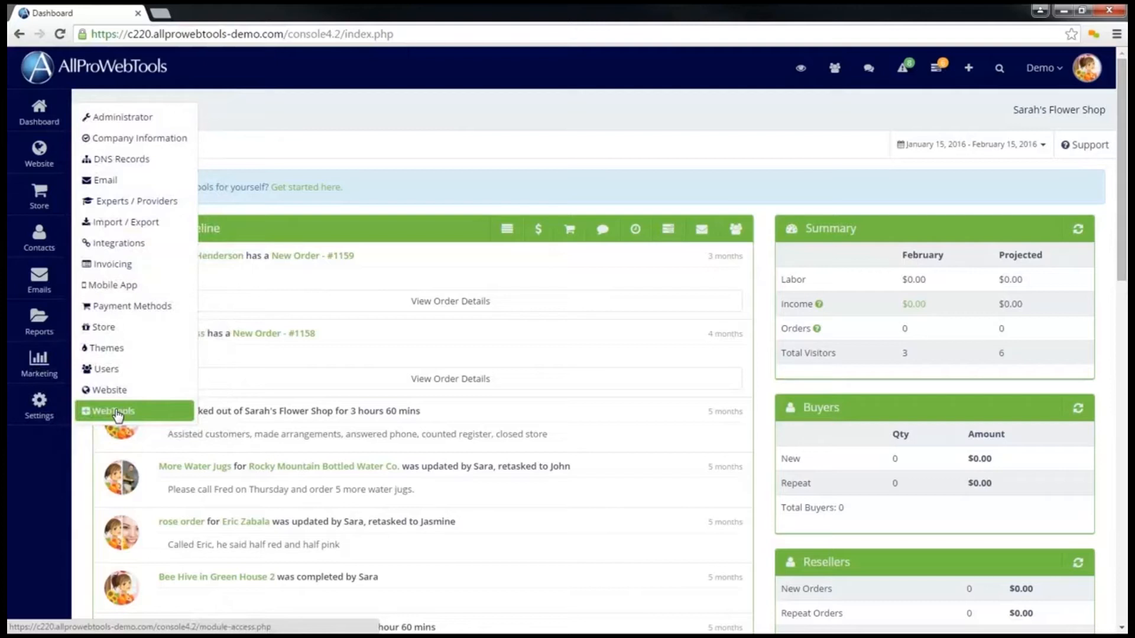
click(112, 412)
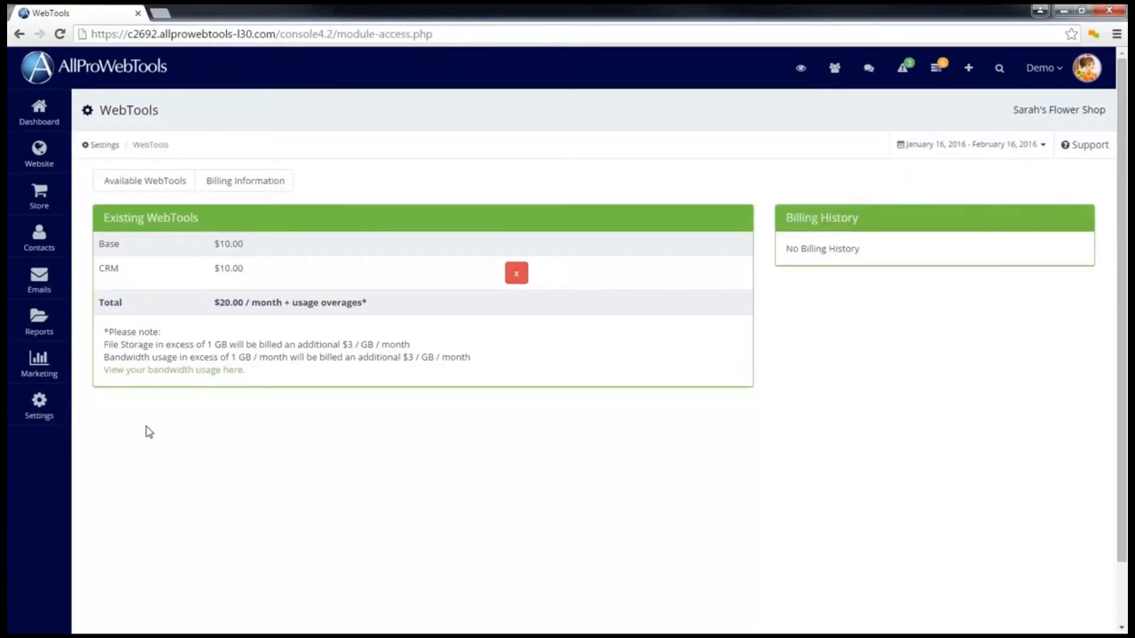
click(143, 180)
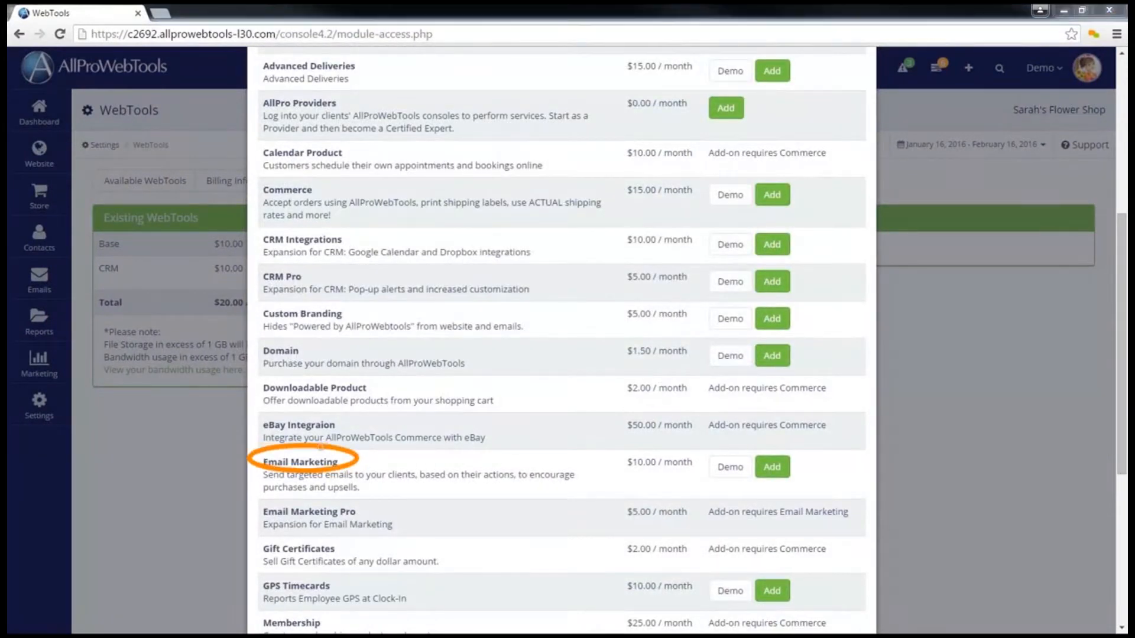
mouse_move(304, 437)
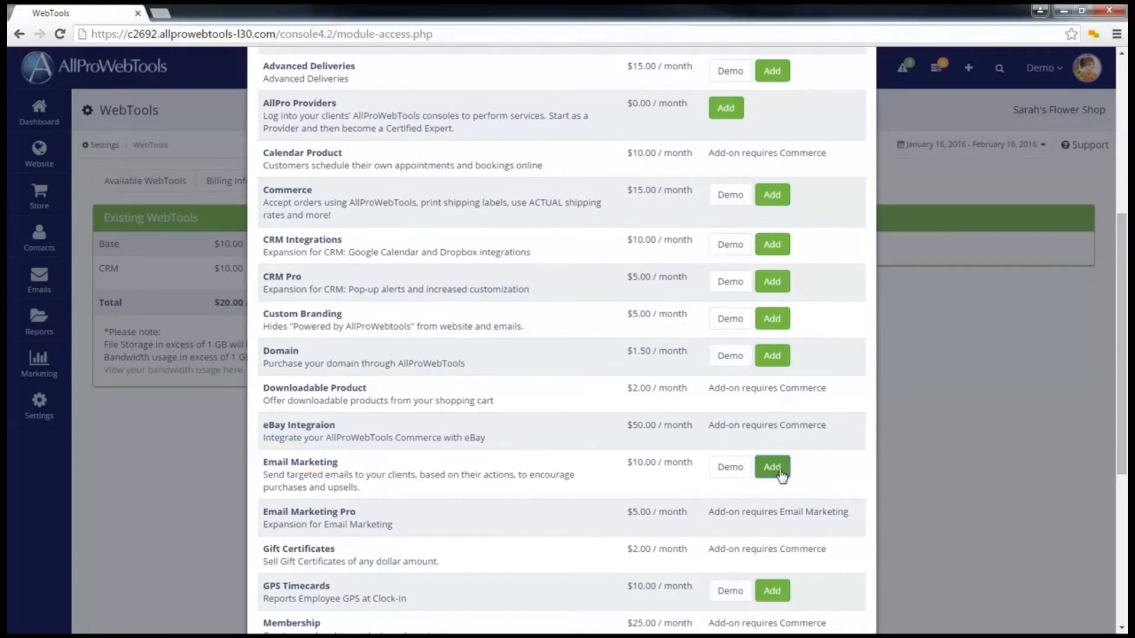
click(771, 467)
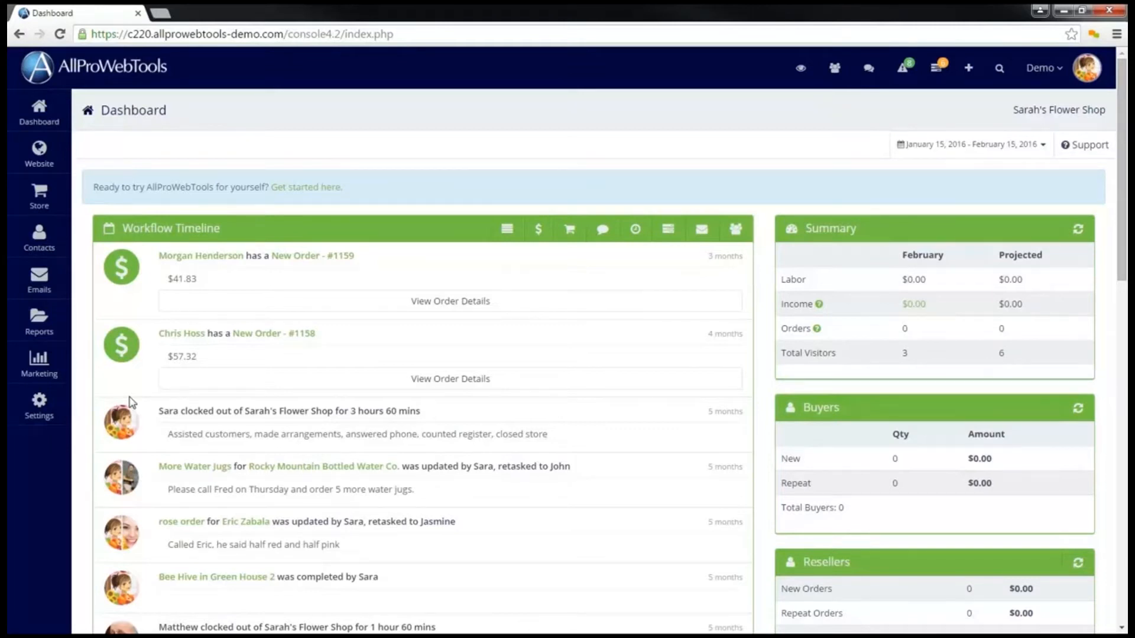
mouse_move(106, 334)
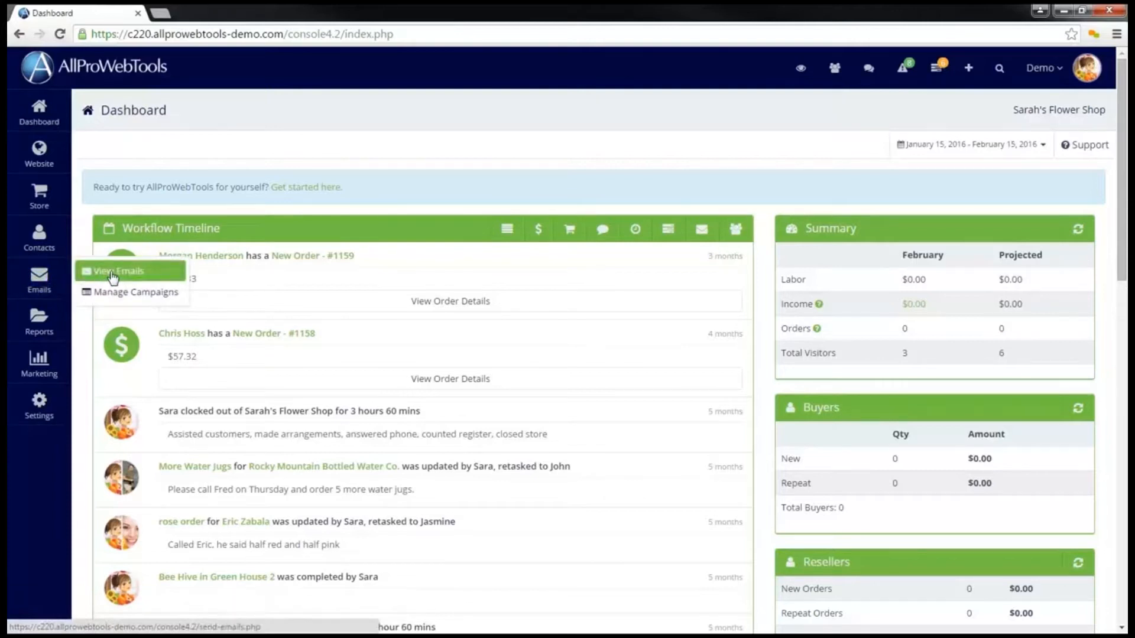
click(112, 271)
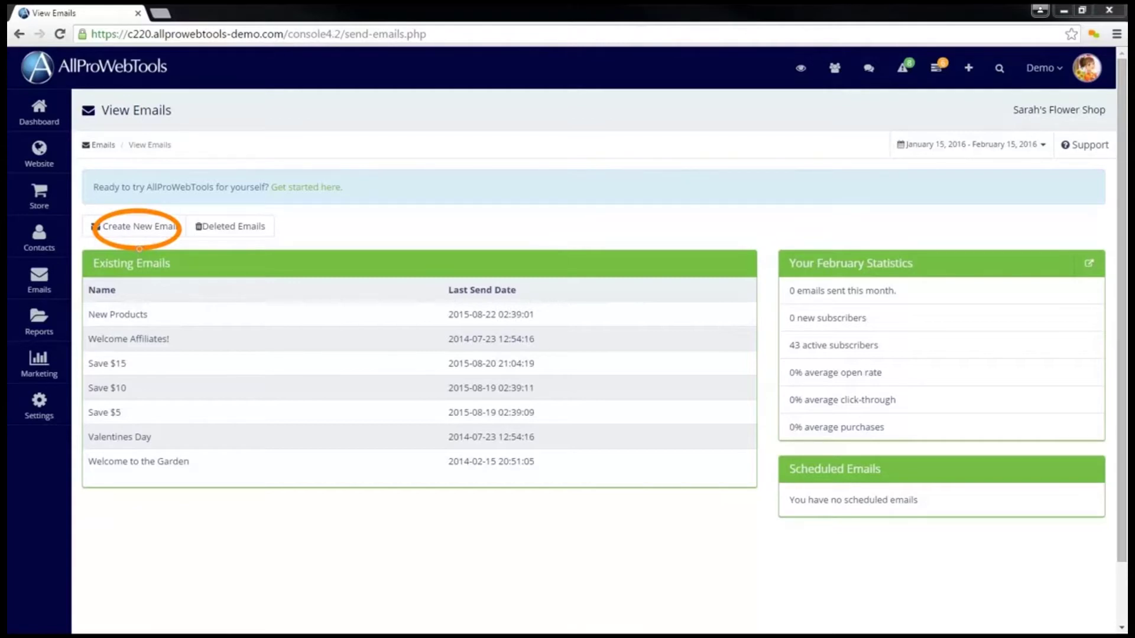
mouse_move(101, 268)
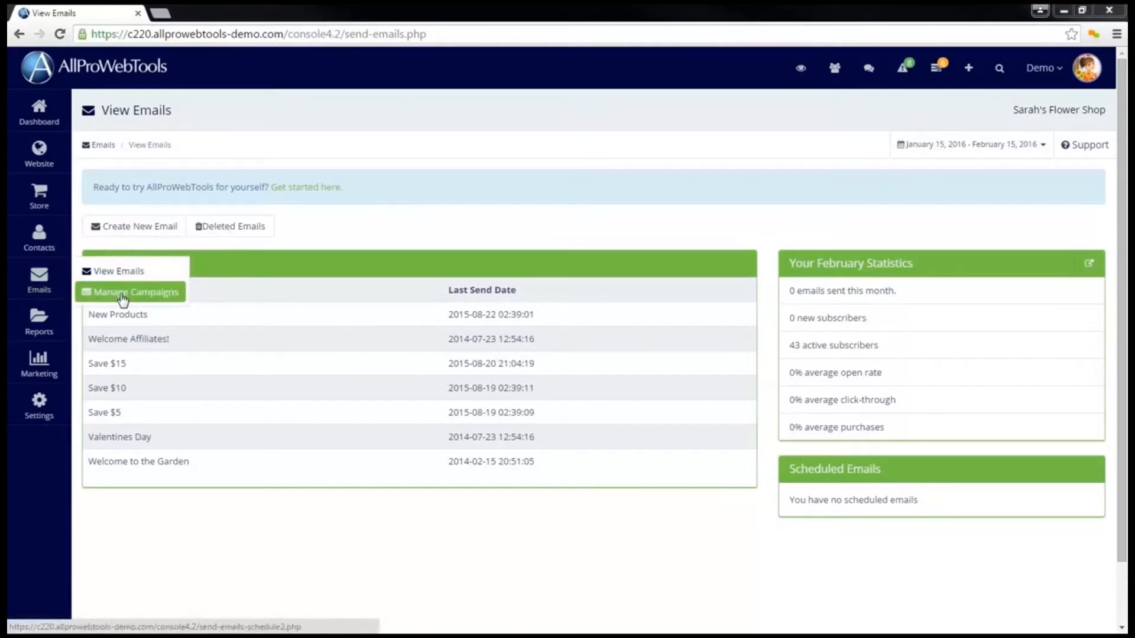
Start a new campaign in Manage Campaigns named 'Coupon Emails'
click(131, 292)
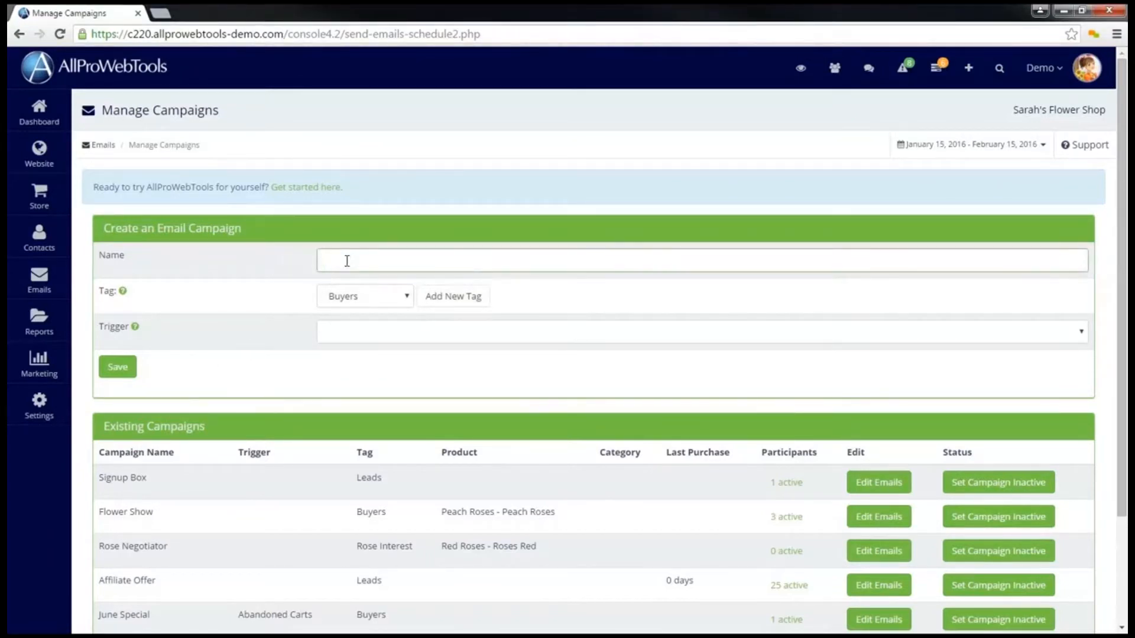
text(Coupon Emails)
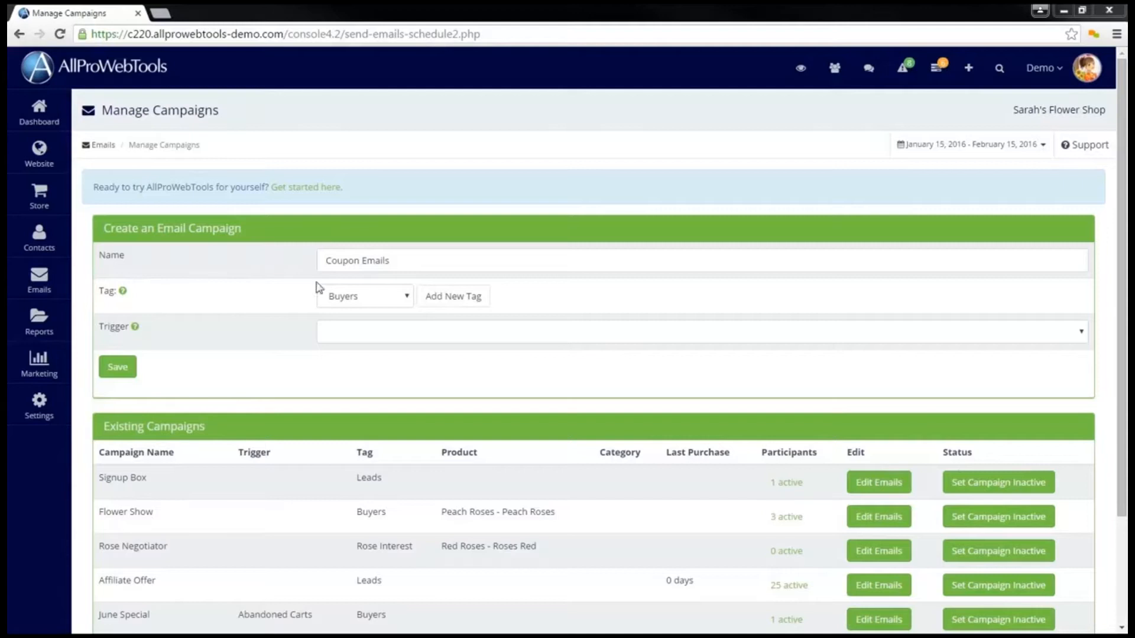
click(365, 295)
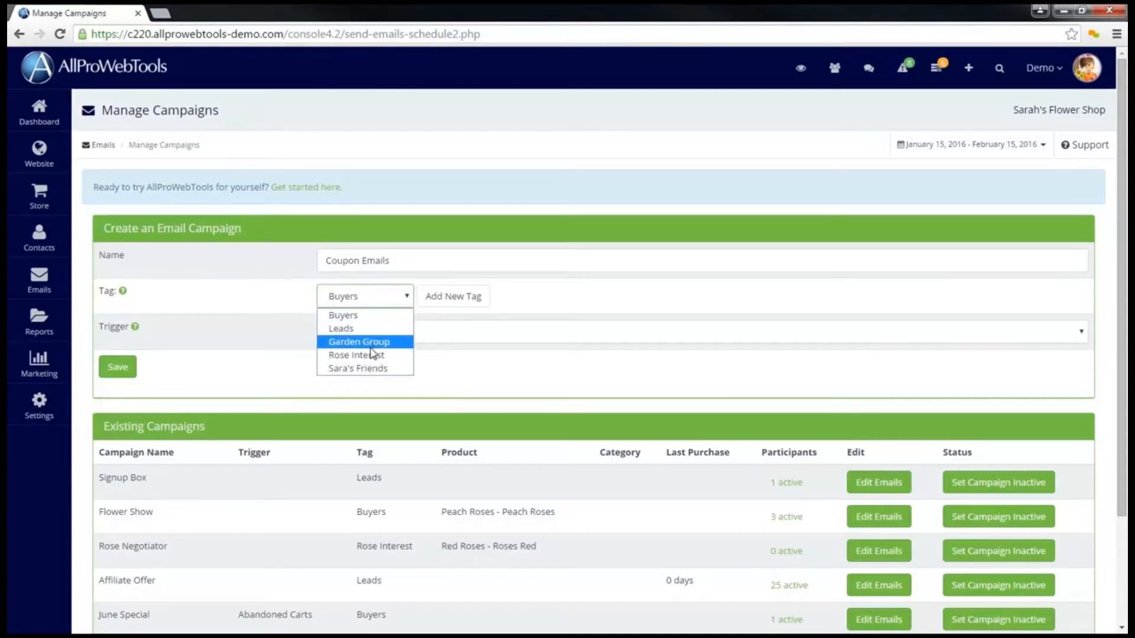
Tag the campaign Garden Group and set its trigger to Manual
click(359, 341)
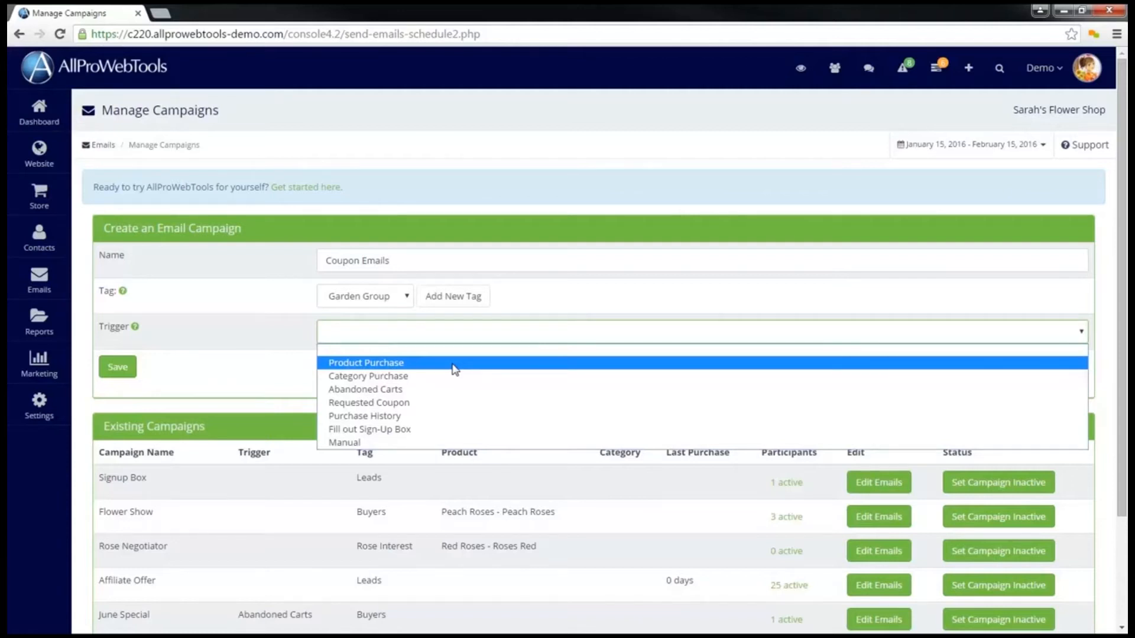
mouse_move(454, 382)
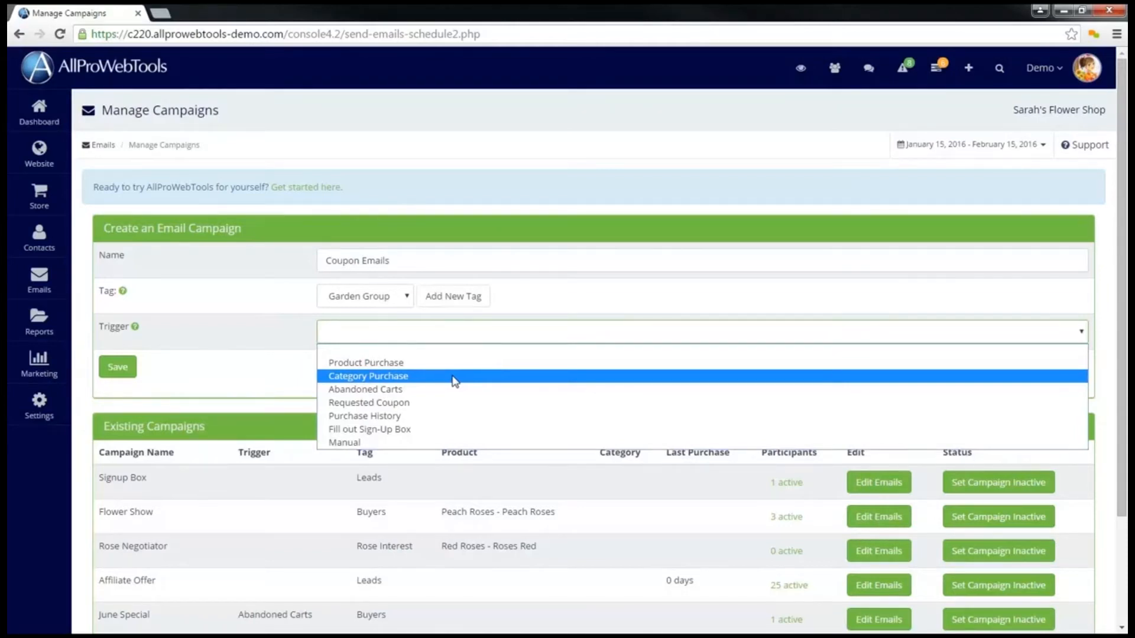
mouse_move(456, 409)
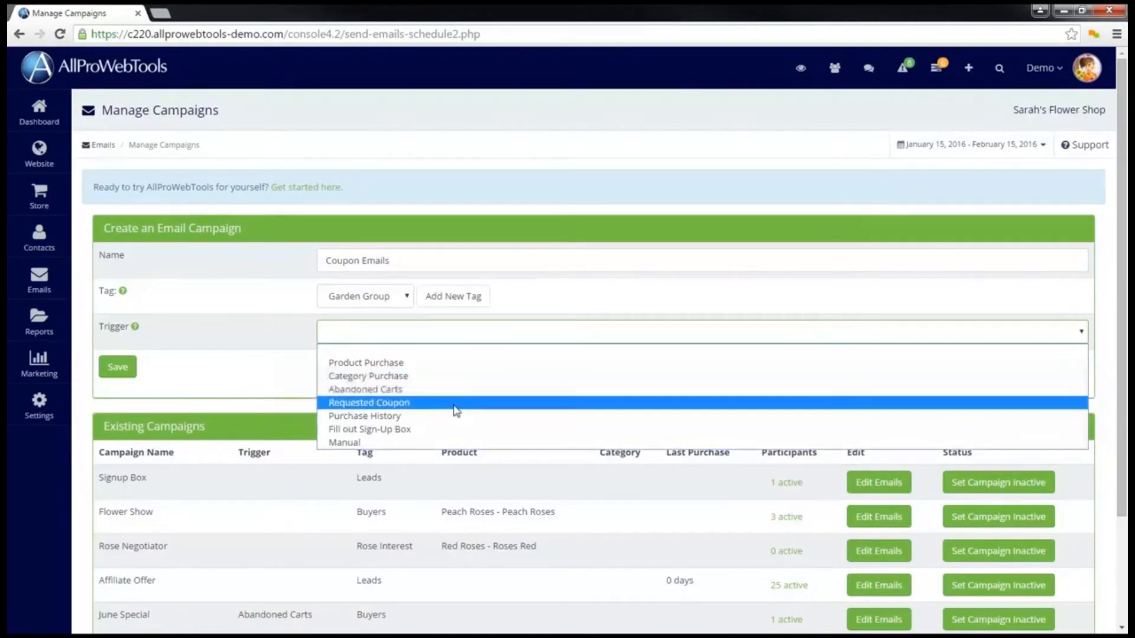
mouse_move(457, 429)
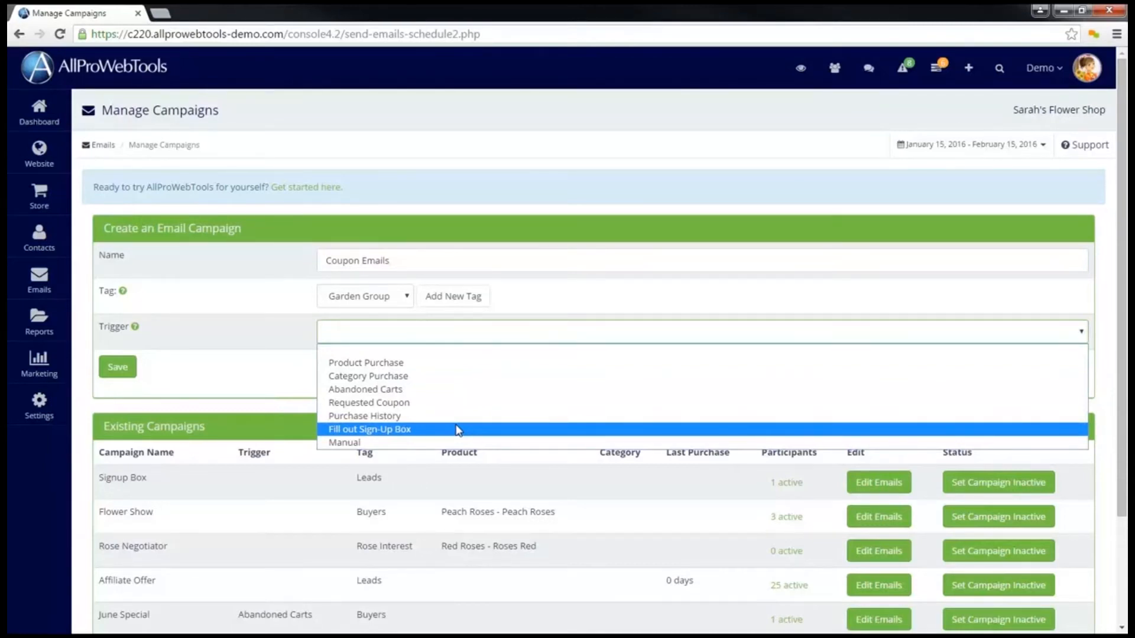
mouse_move(421, 445)
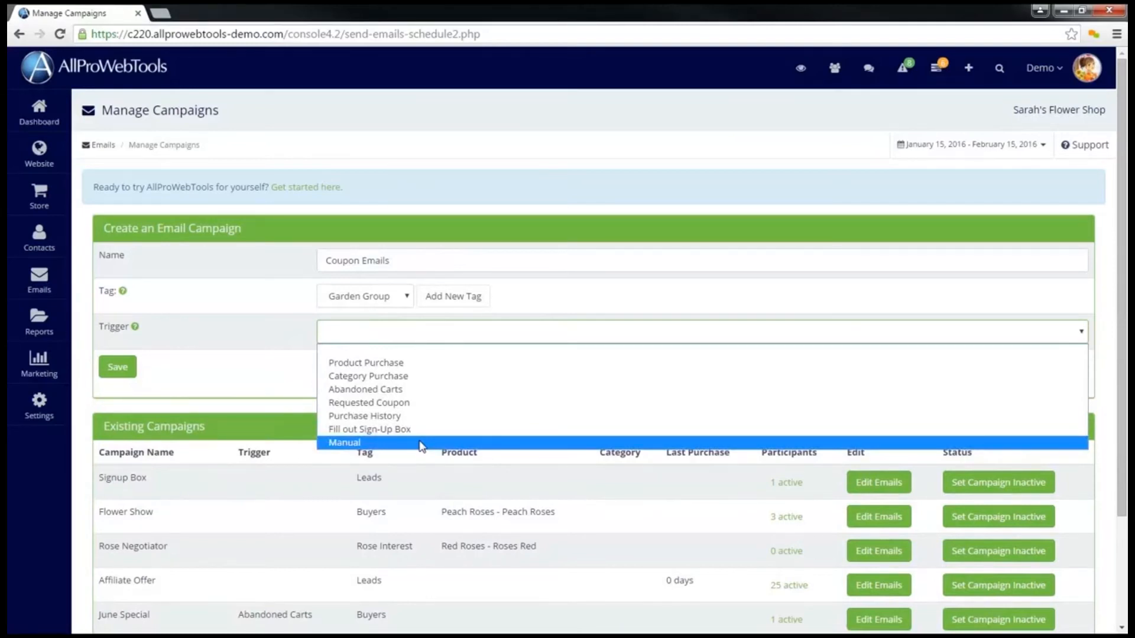
click(343, 443)
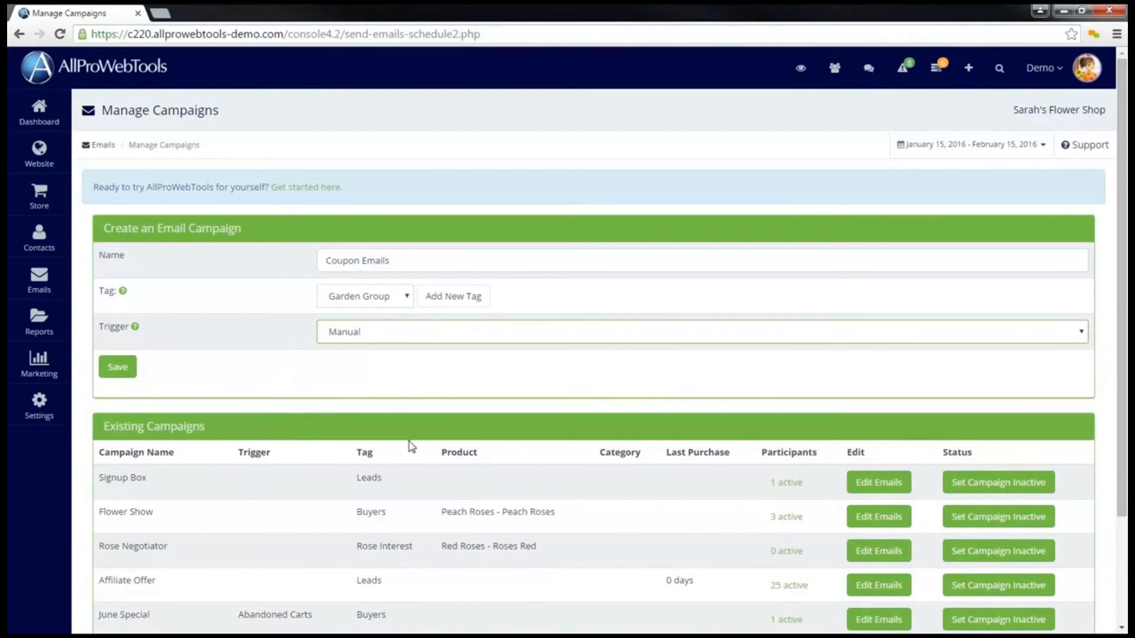
mouse_move(161, 369)
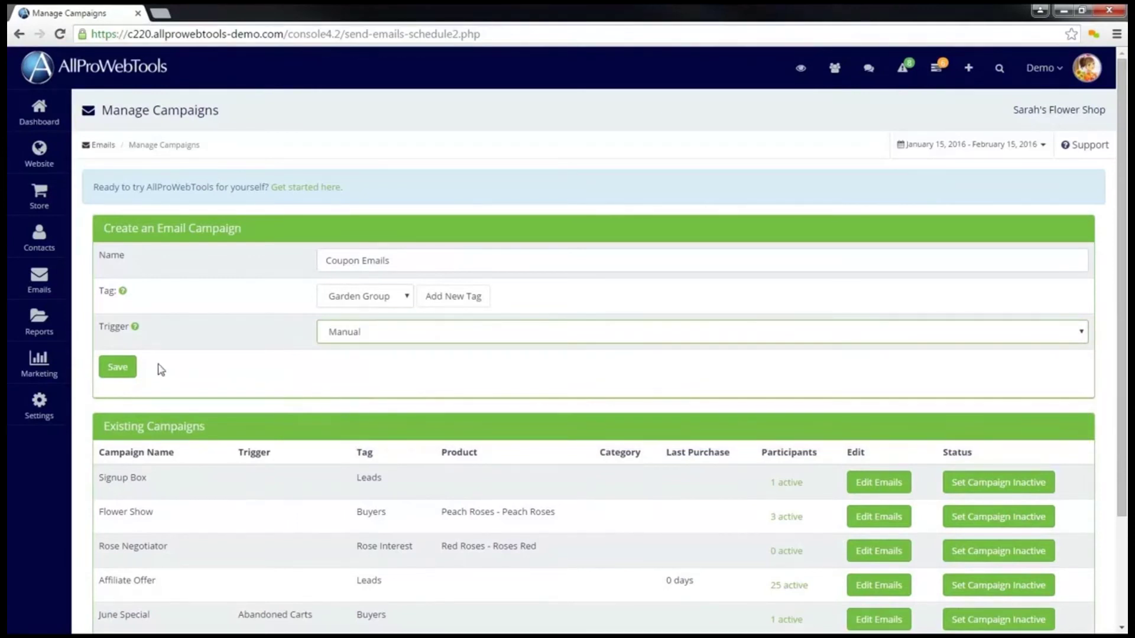
Save the campaign and choose Edit Emails on its Existing Campaigns row
click(117, 367)
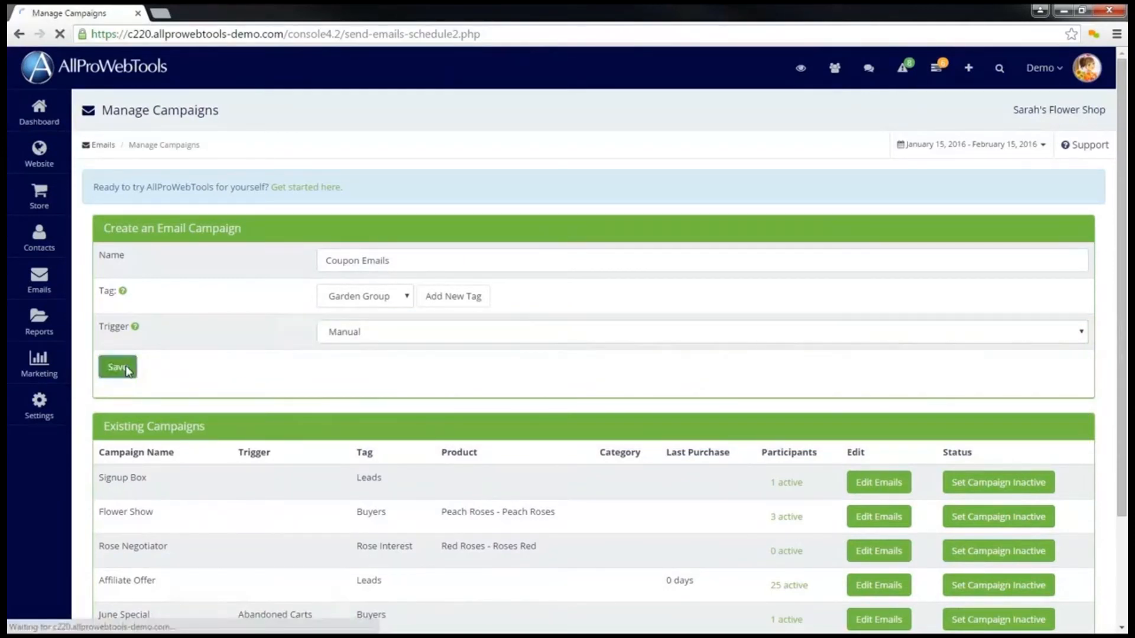
click(116, 366)
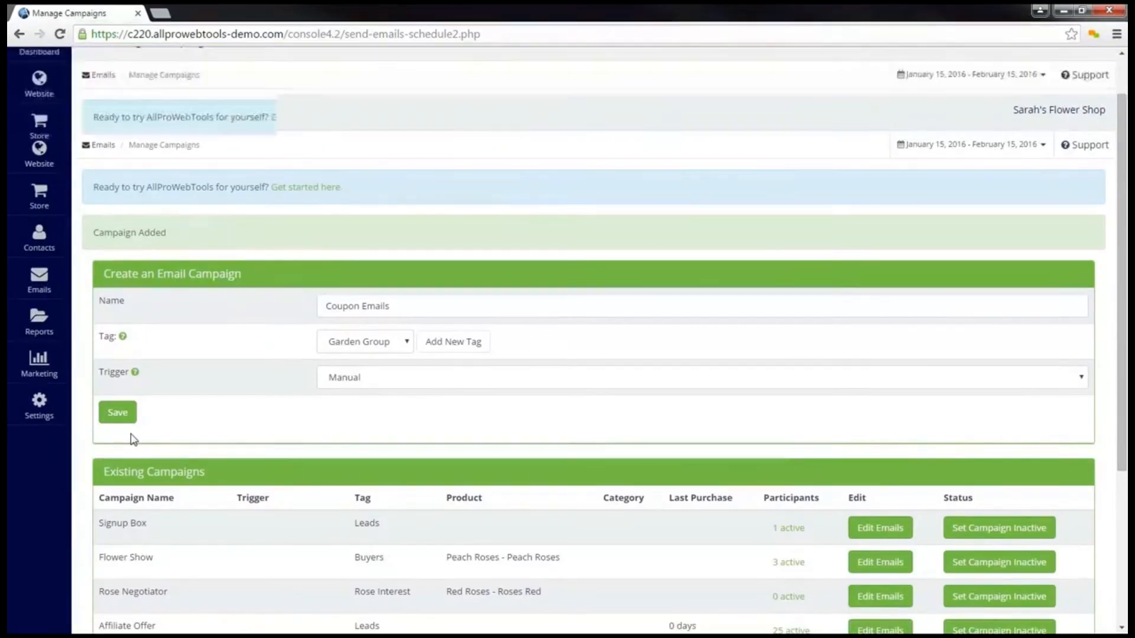
scroll(down, 3)
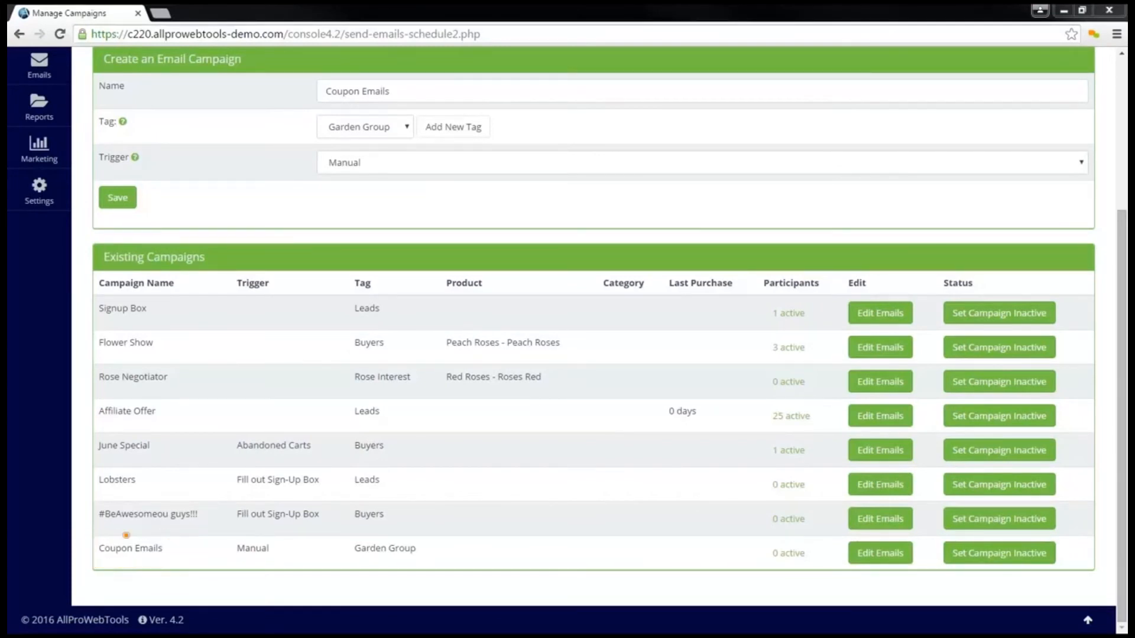
click(880, 554)
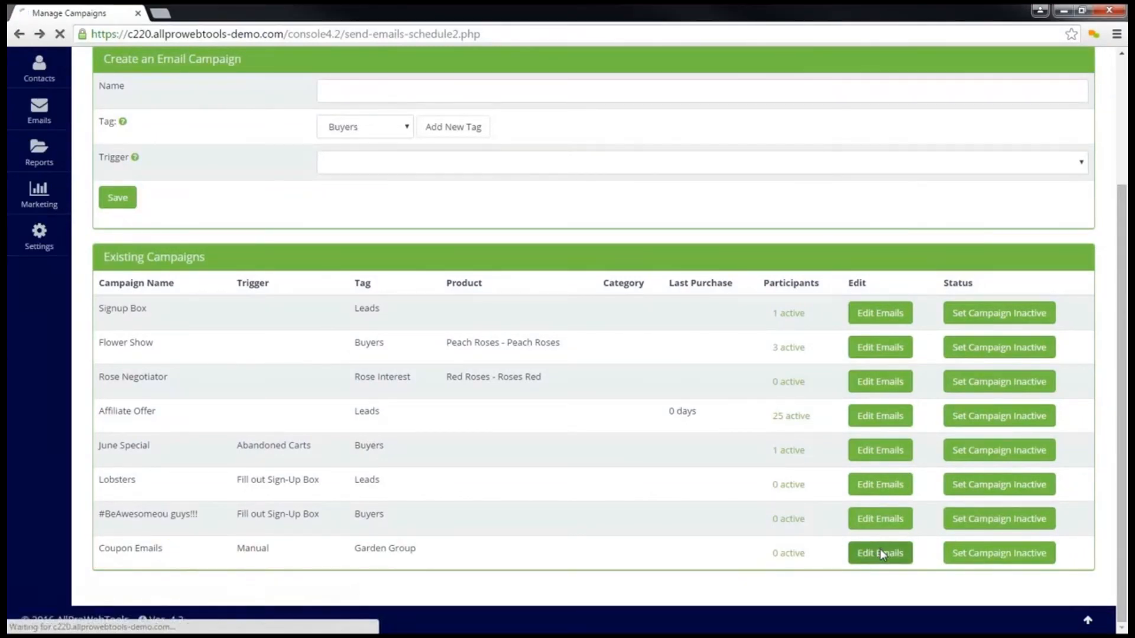
Add Save $5 with a 7-day wait, then Save $10 with a 14-day wait
click(879, 553)
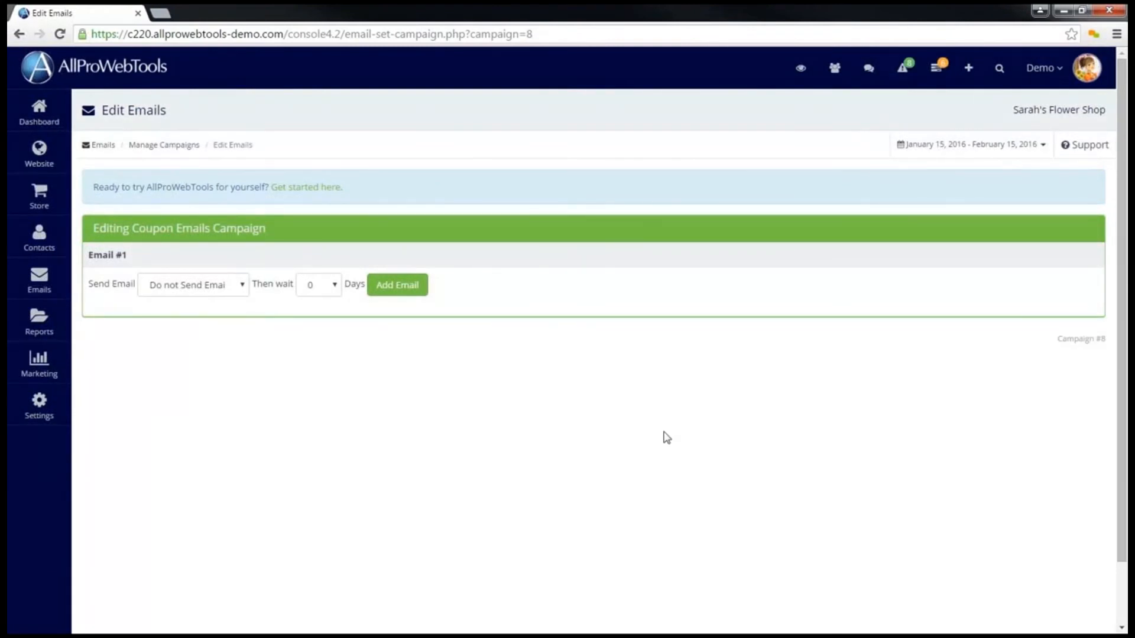
mouse_move(242, 289)
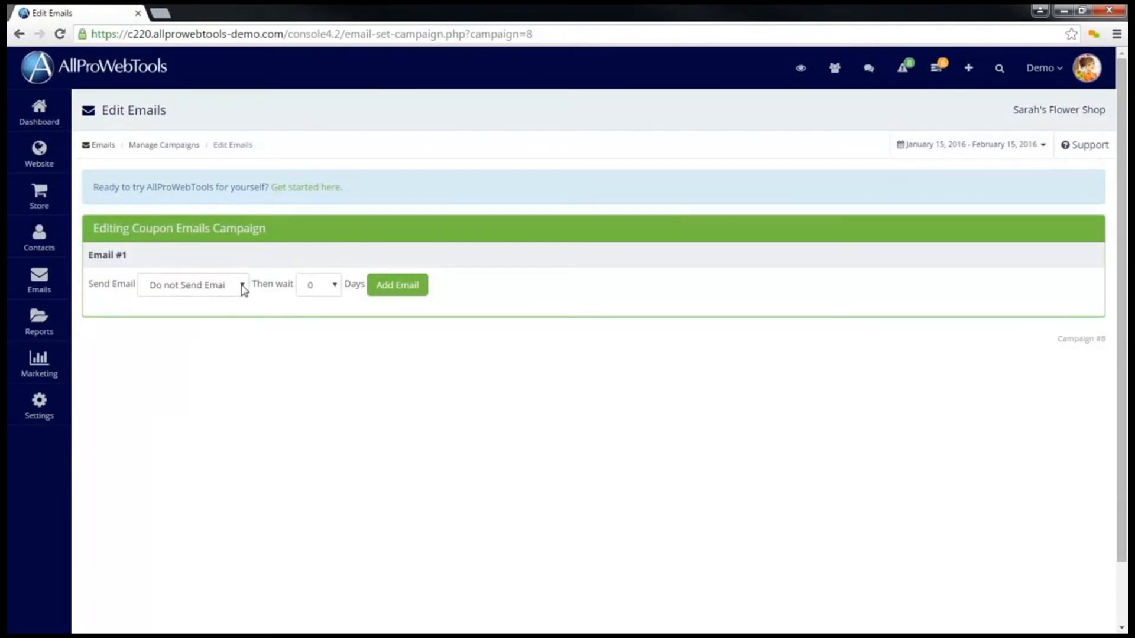
click(195, 285)
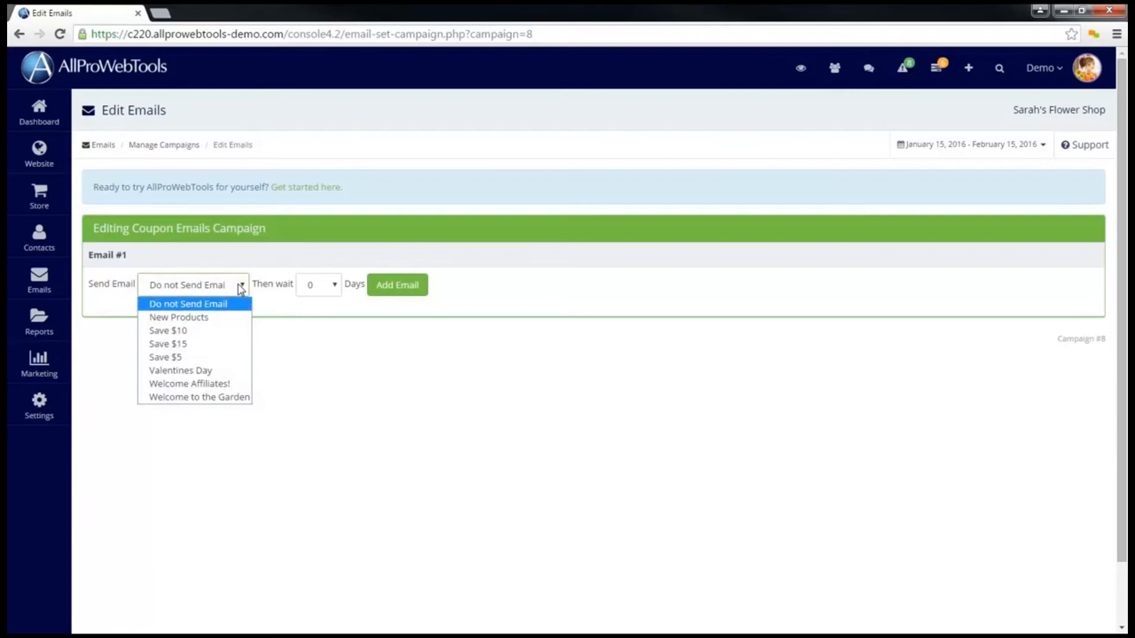
click(166, 357)
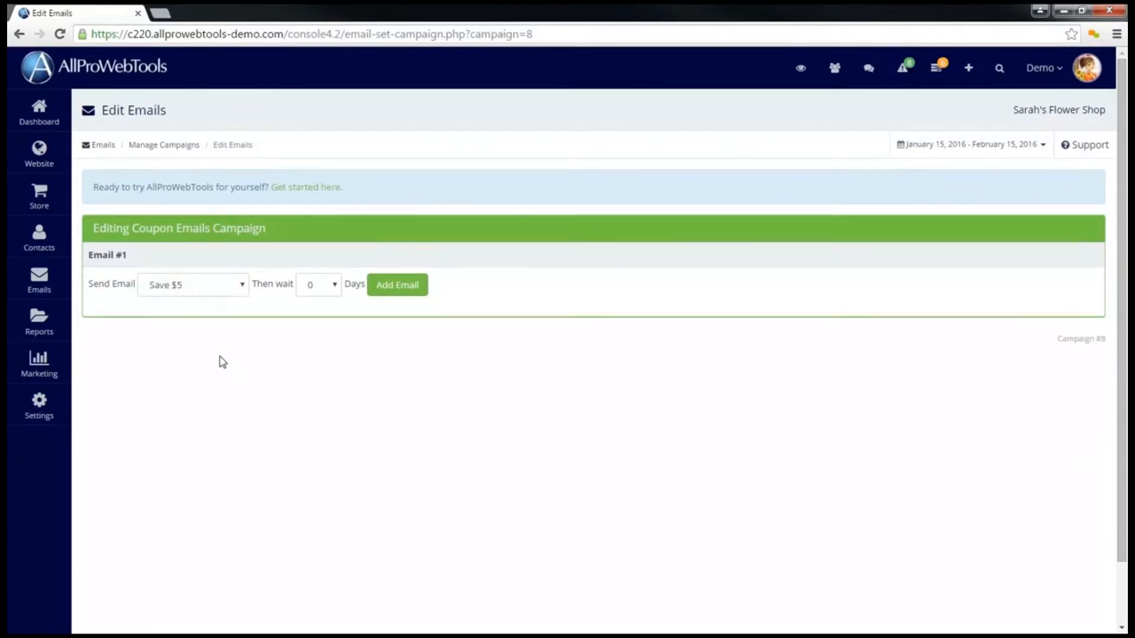
mouse_move(297, 318)
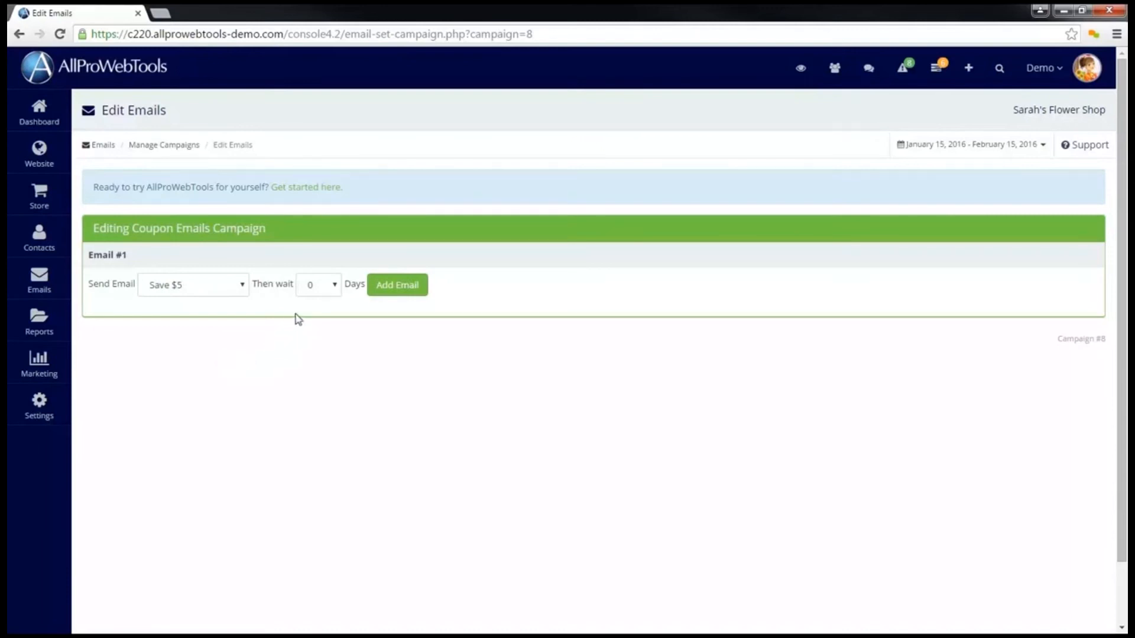
click(318, 284)
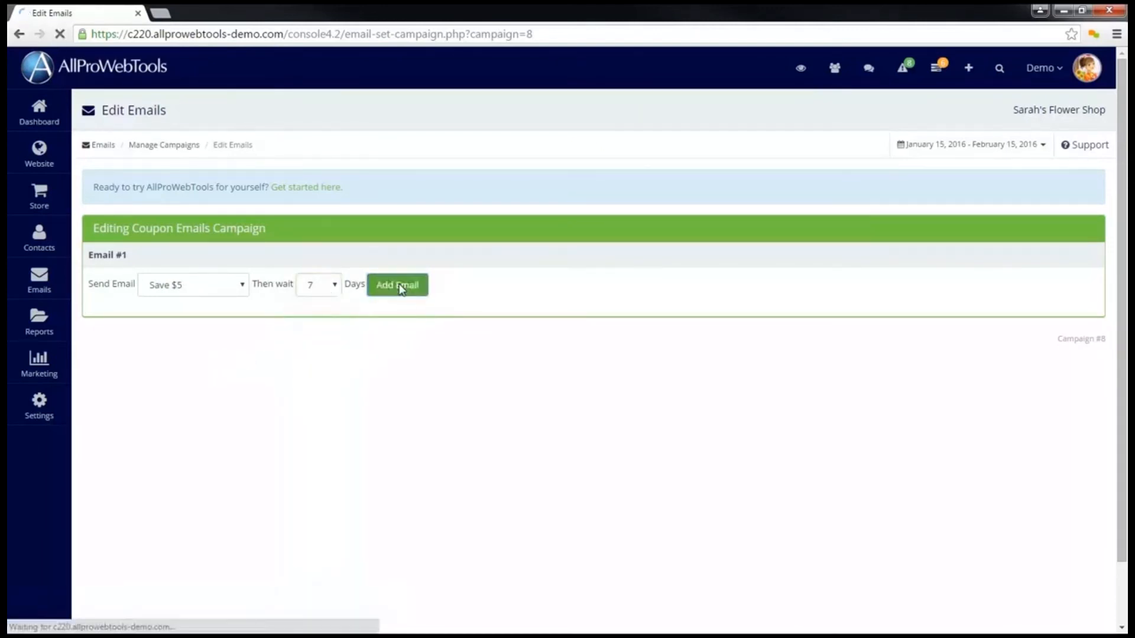
click(398, 285)
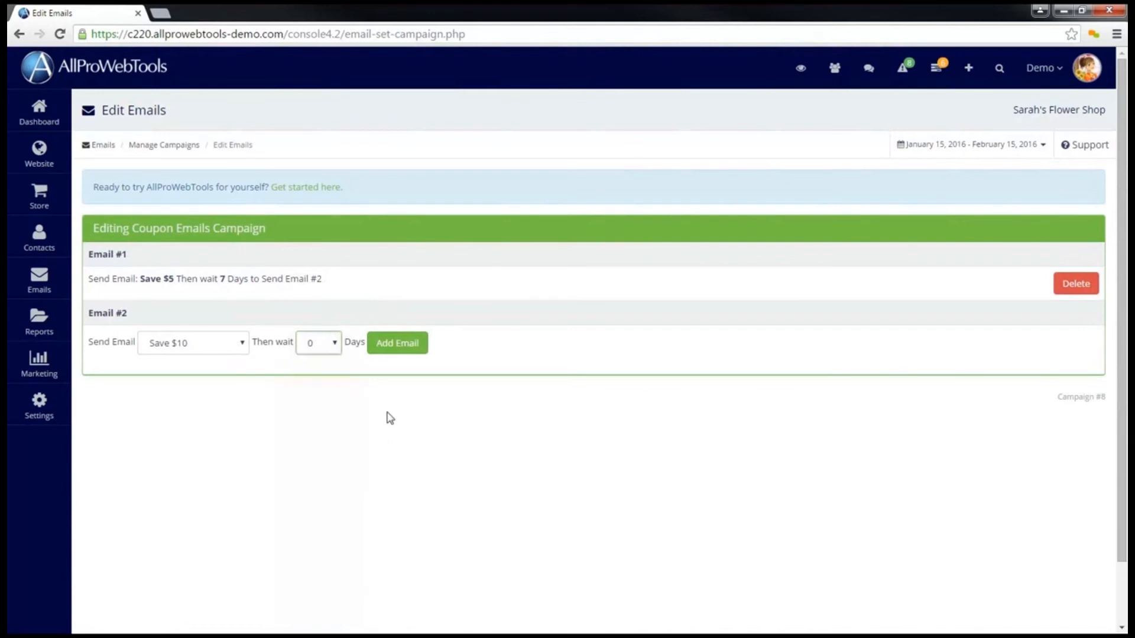
click(397, 343)
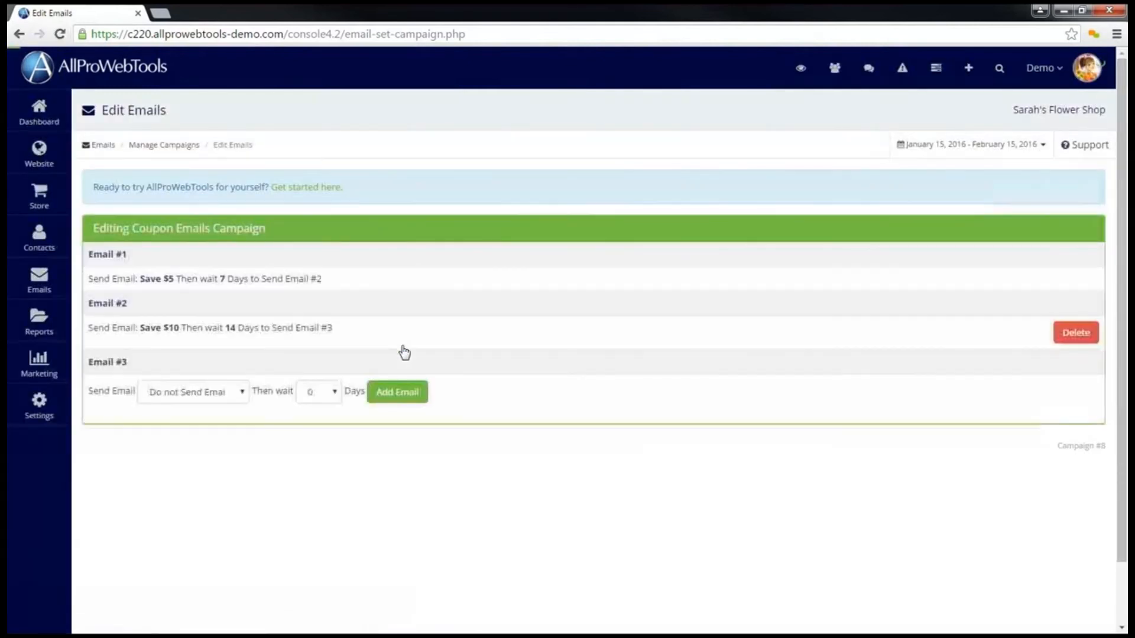
click(192, 391)
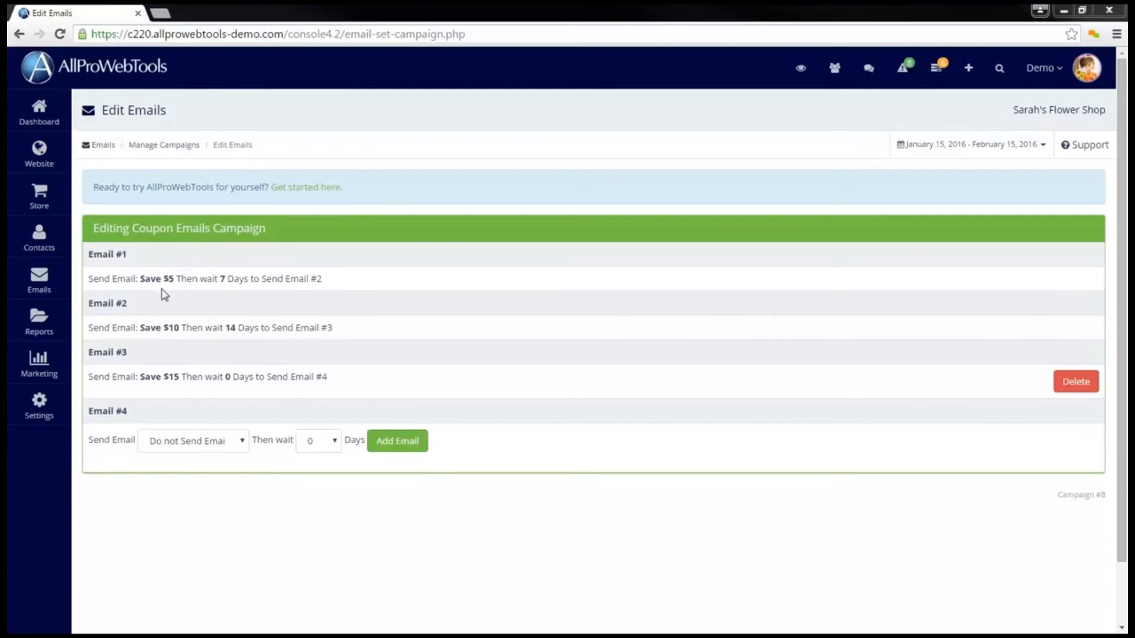
mouse_move(169, 345)
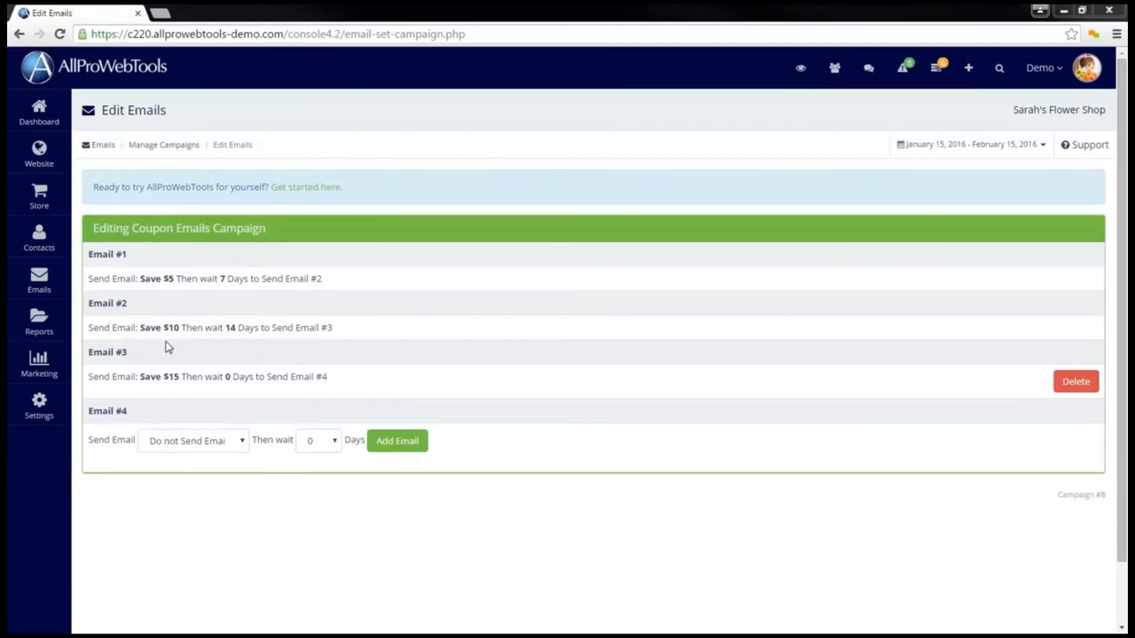
mouse_move(231, 365)
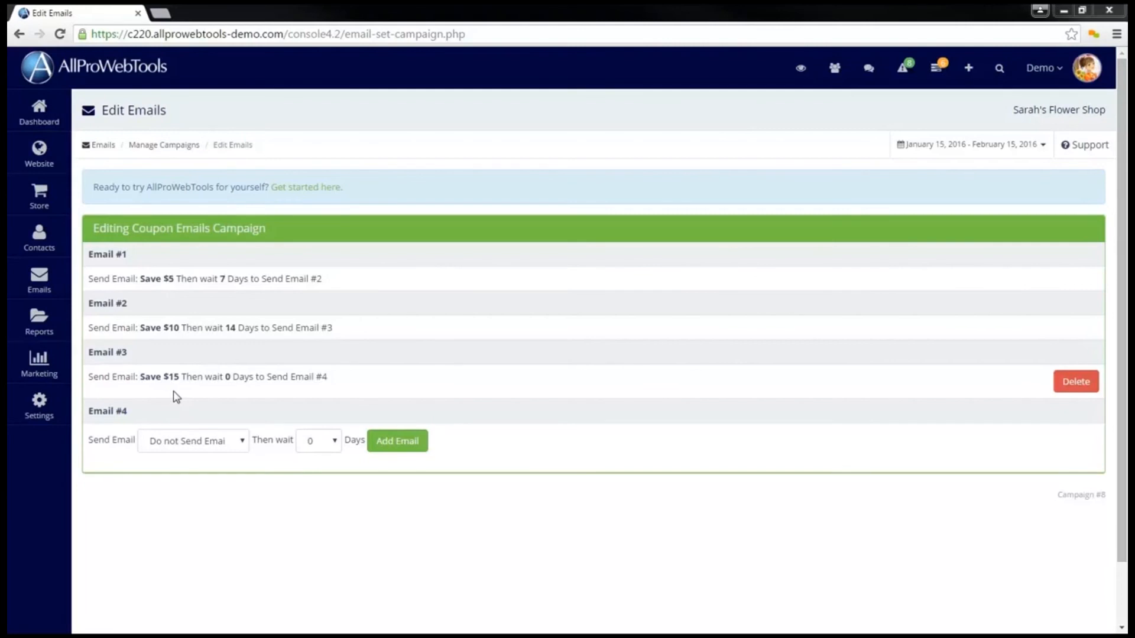
mouse_move(244, 463)
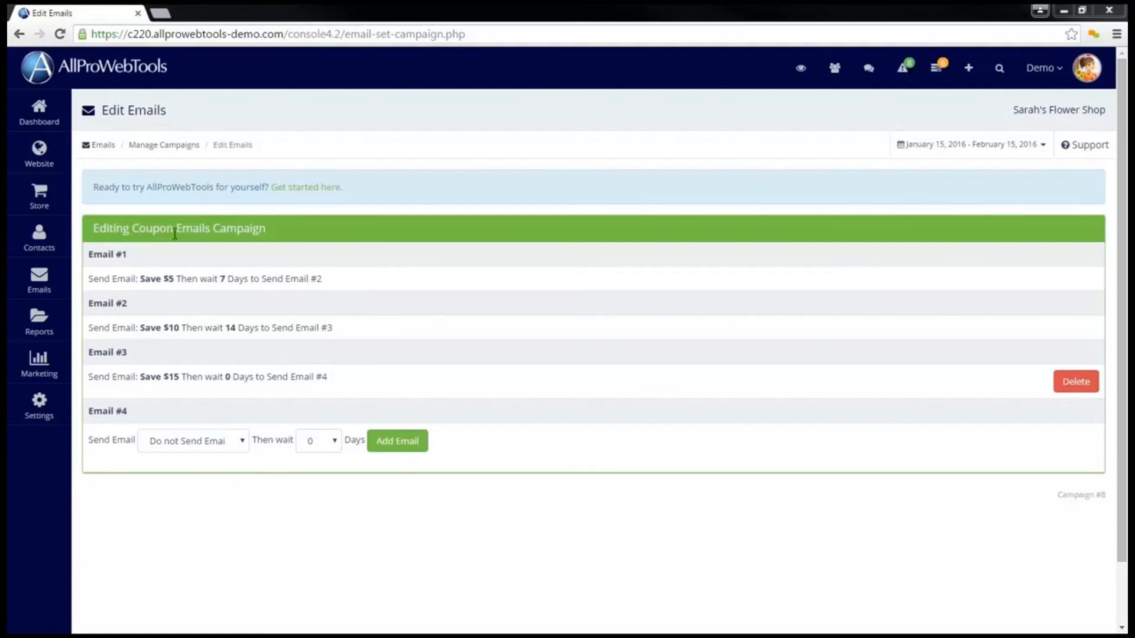
Bring up the Emails sidebar menu's navigation options
click(39, 281)
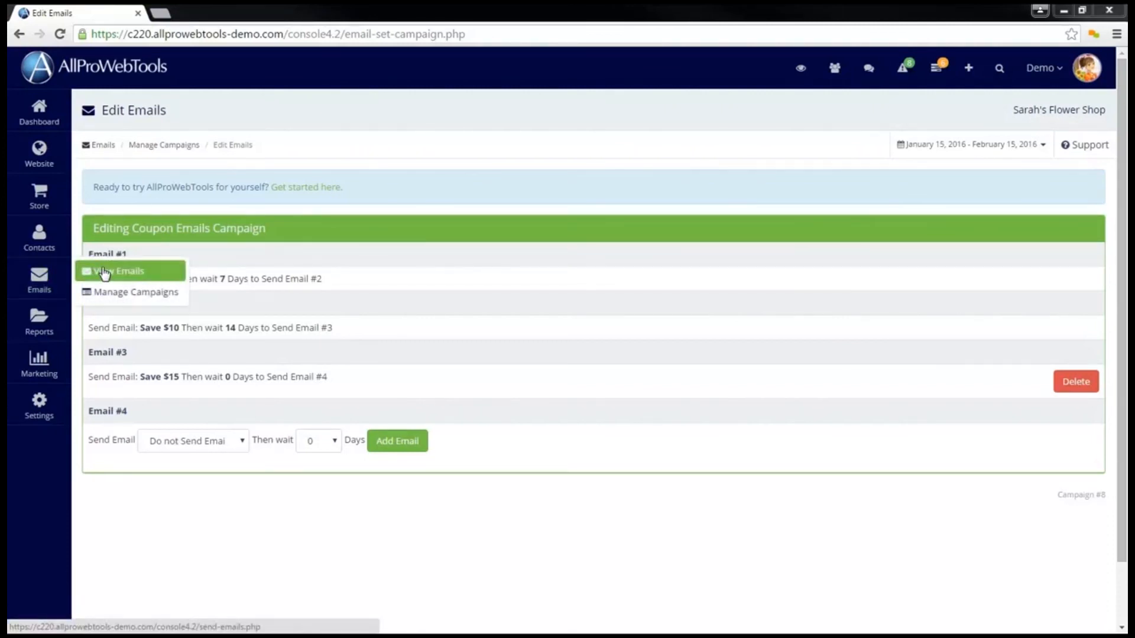